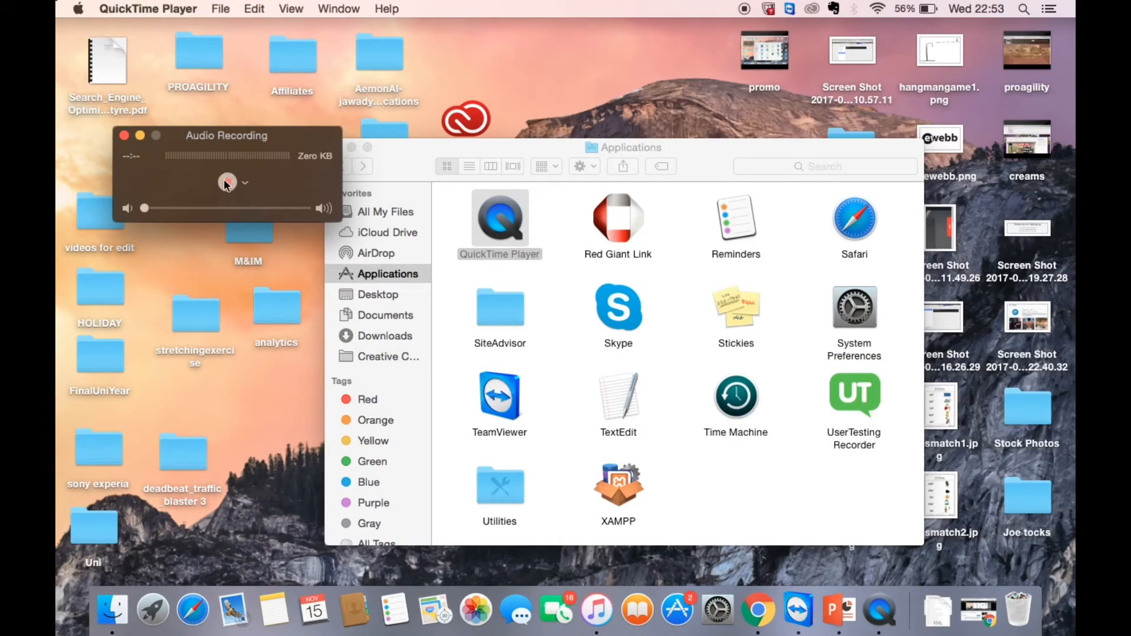
Step: Start the QuickTime audio recording and bring up Chrome with the GoDaddy promo code video
left_click(226, 182)
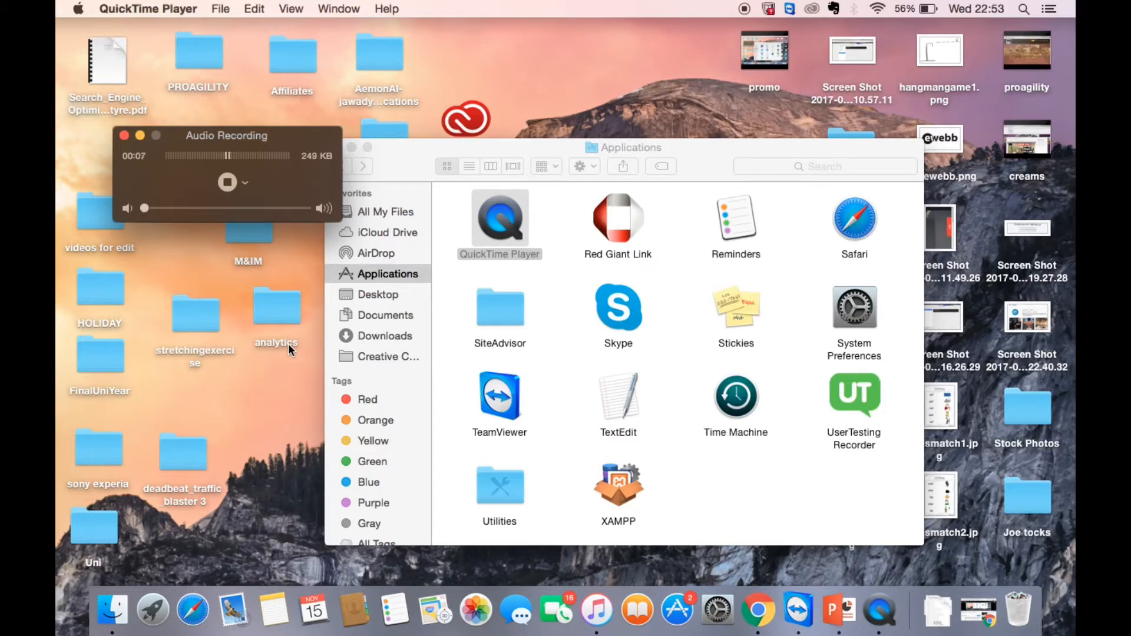
mouse_move(671, 497)
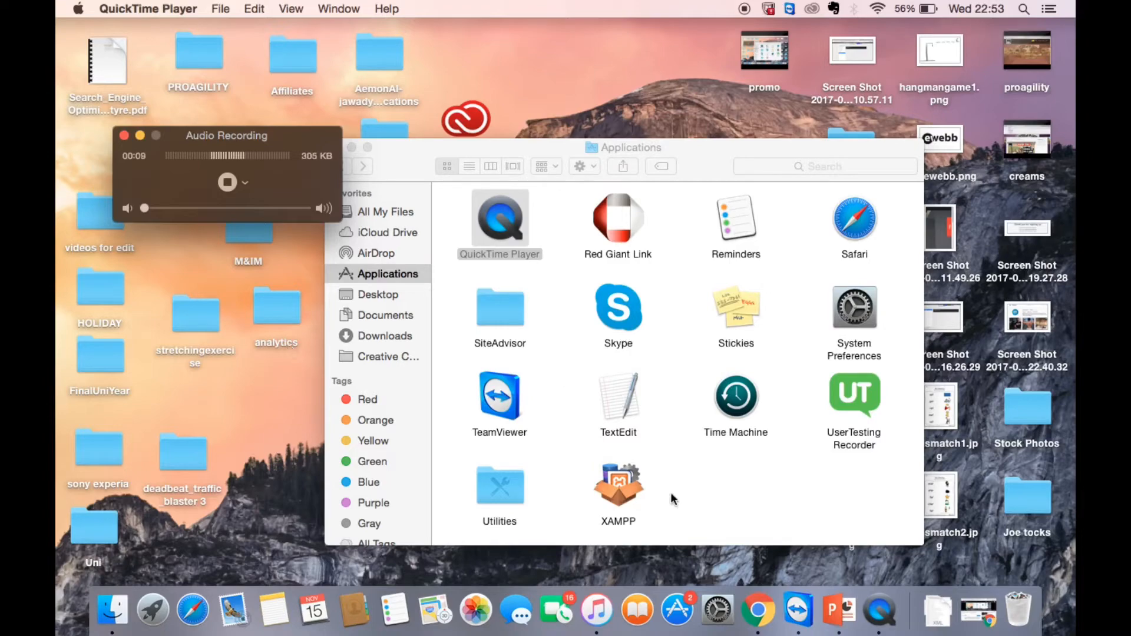
left_click(756, 611)
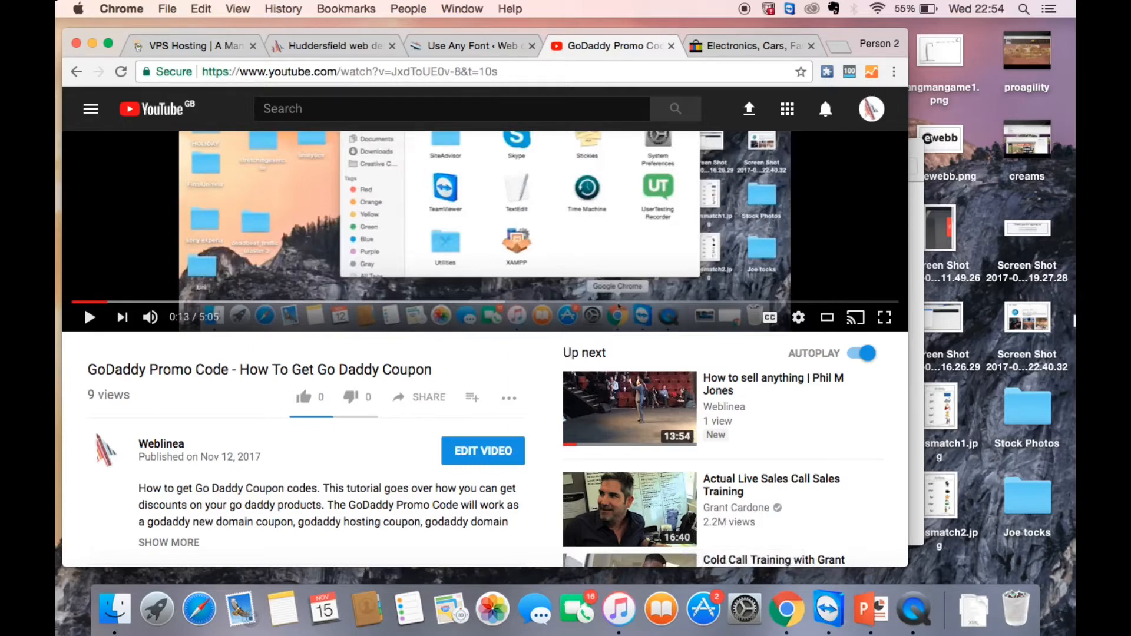
left_click(833, 45)
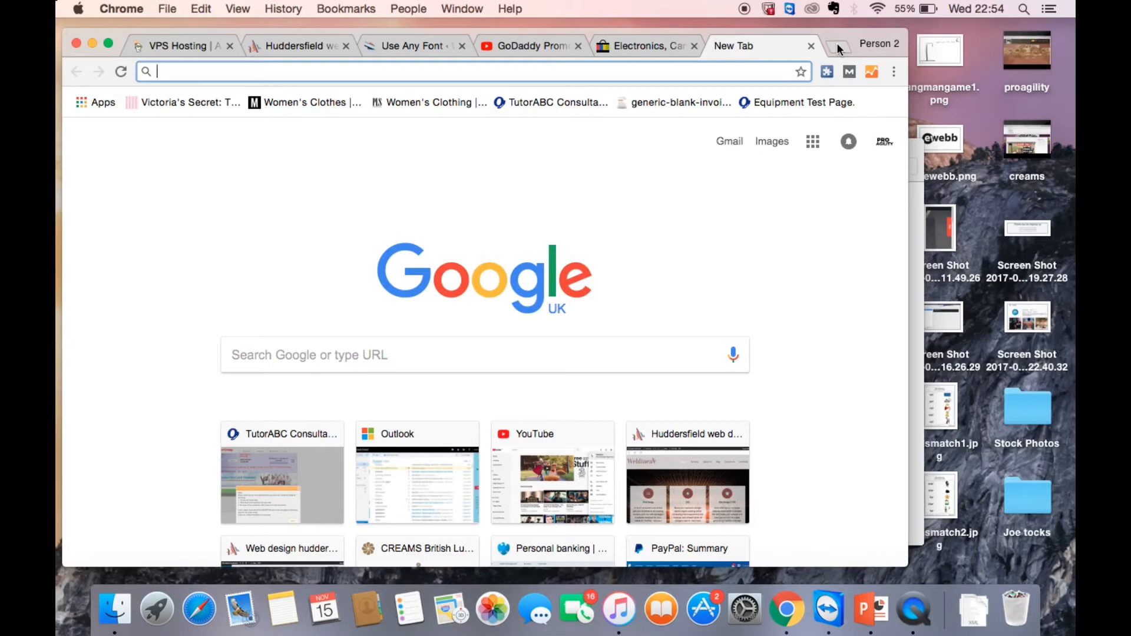
type("xml")
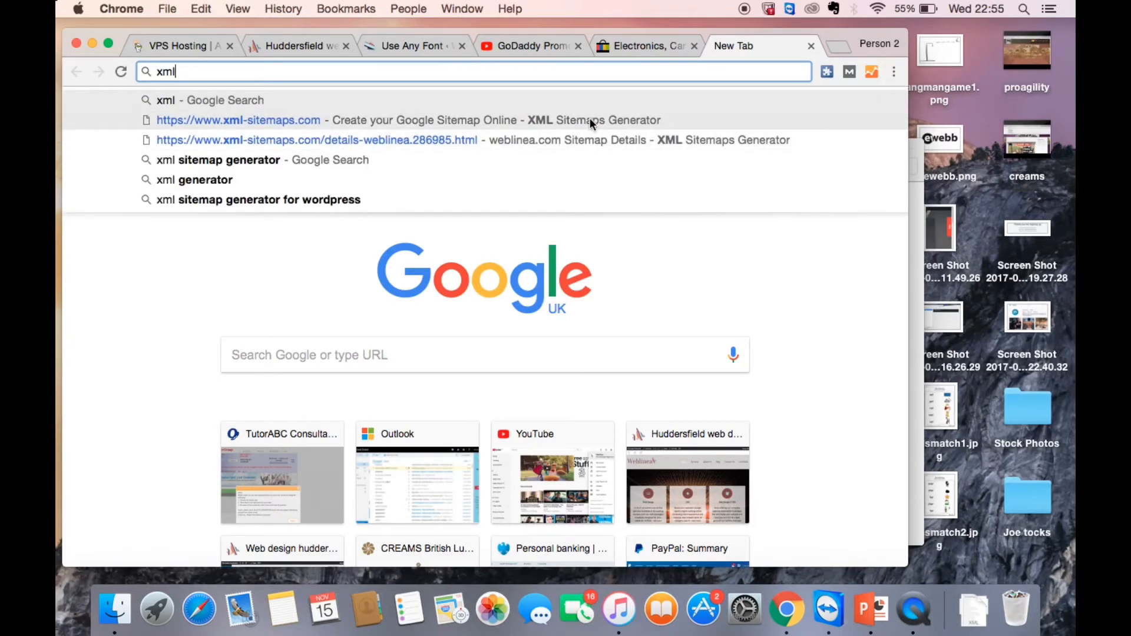
left_click(238, 120)
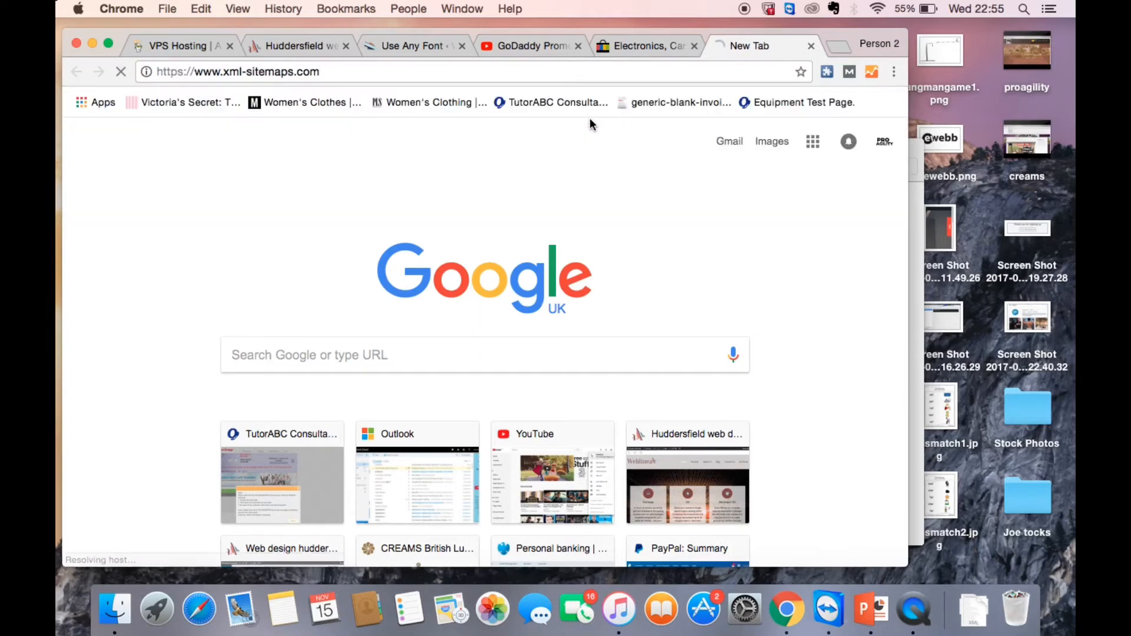
Step: Generate a sitemap for pro-agility.com on XML-Sitemaps.com
key("Return")
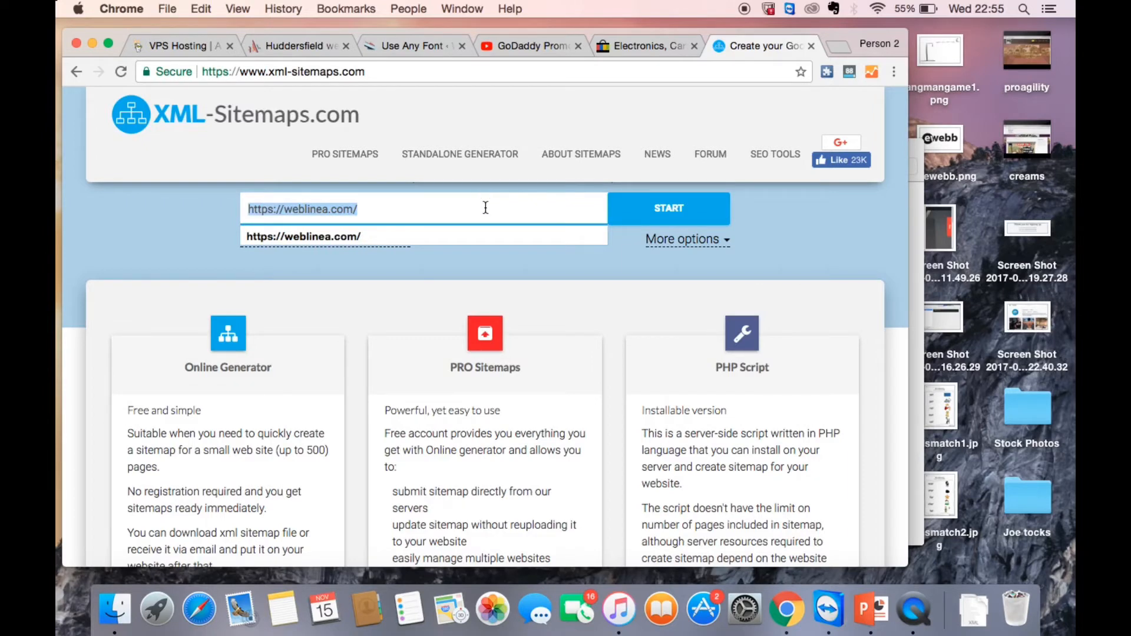
type("pro")
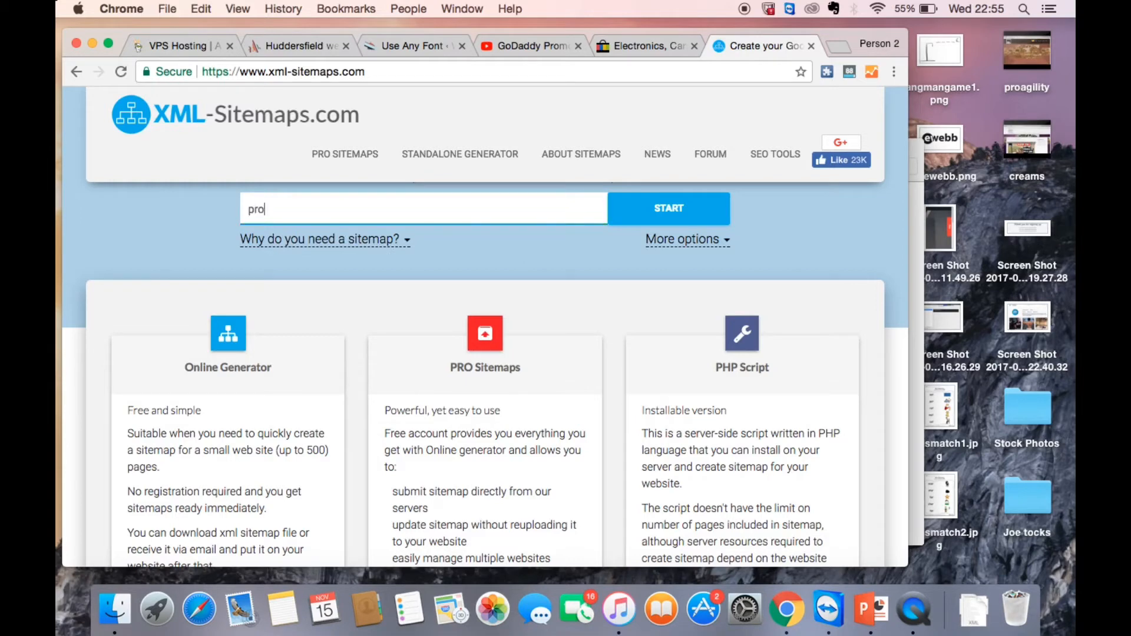
type("-agility")
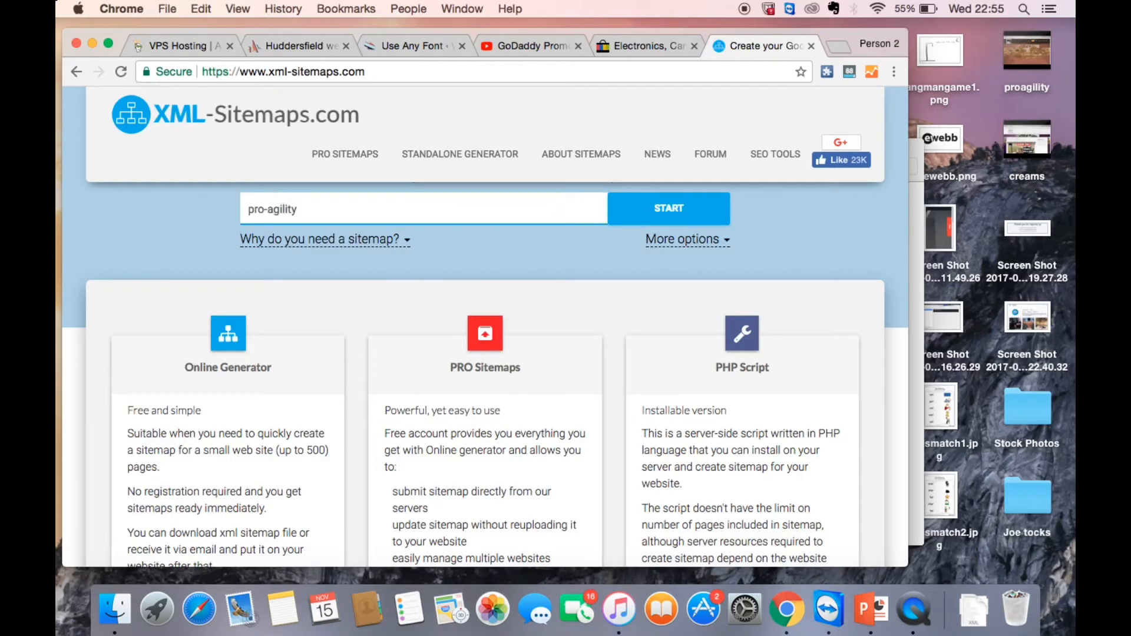
left_click(668, 208)
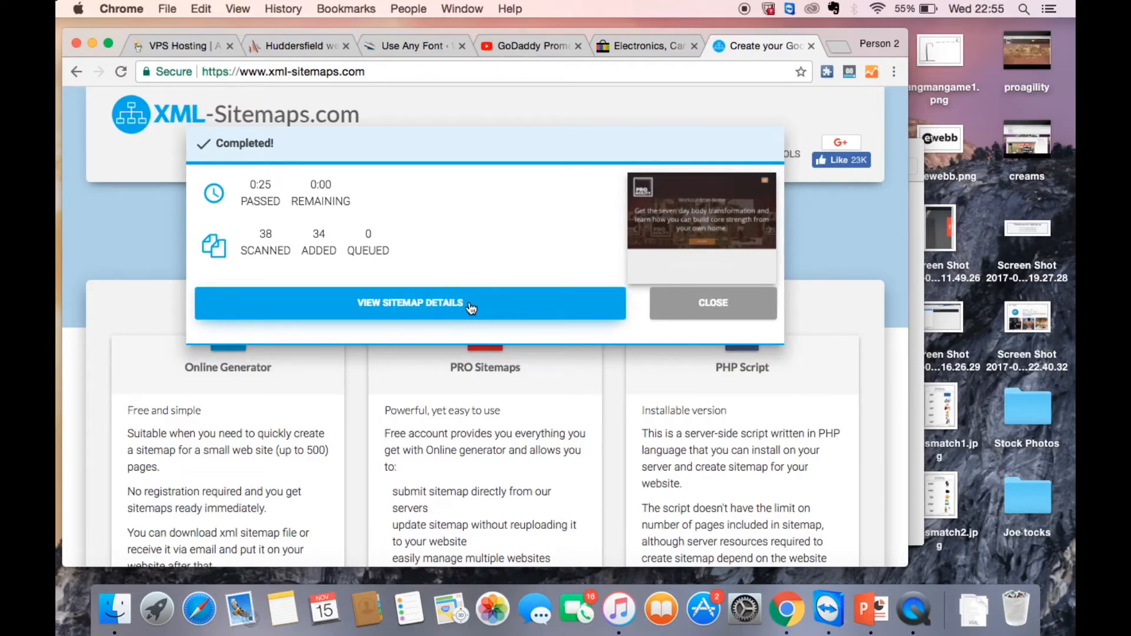
Step: Download the generated XML sitemap file and open a new blank tab
left_click(409, 302)
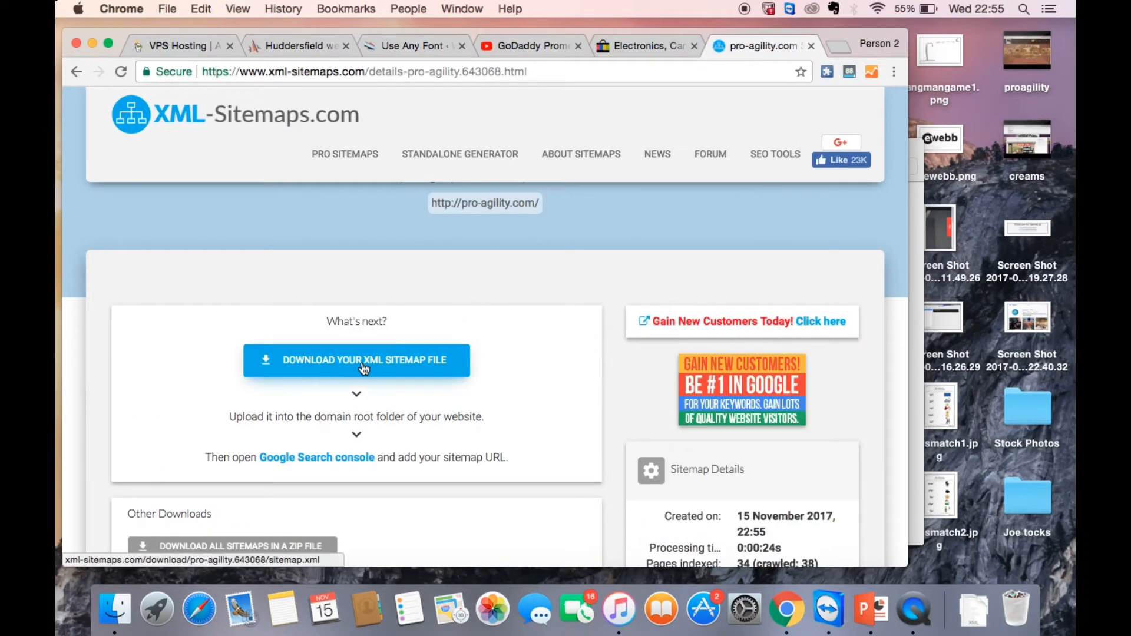
left_click(356, 360)
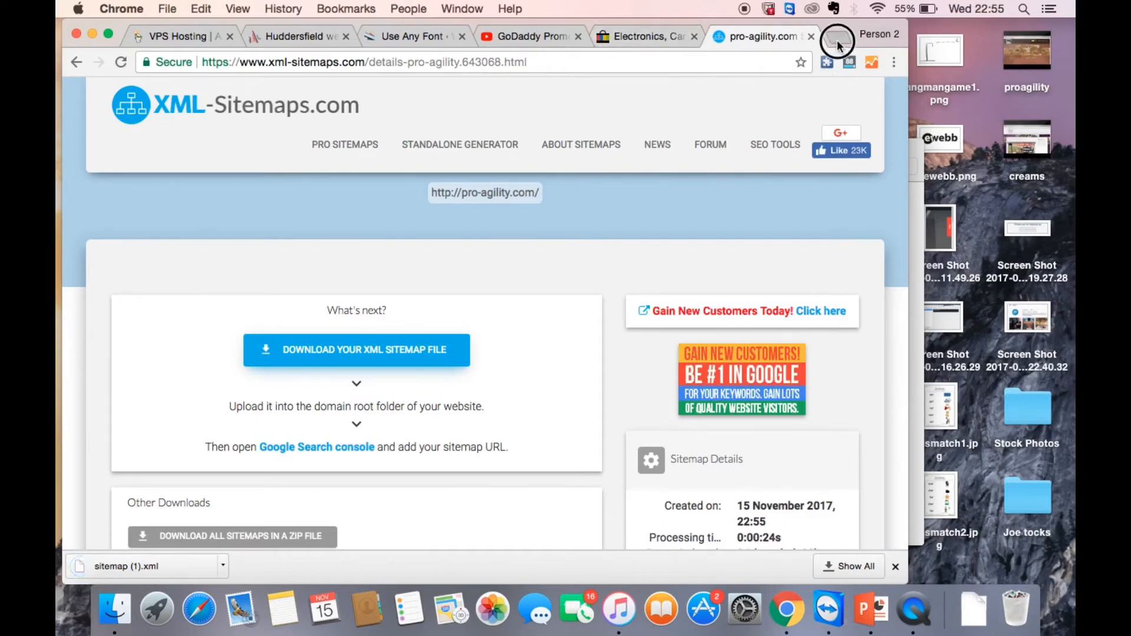
left_click(837, 36)
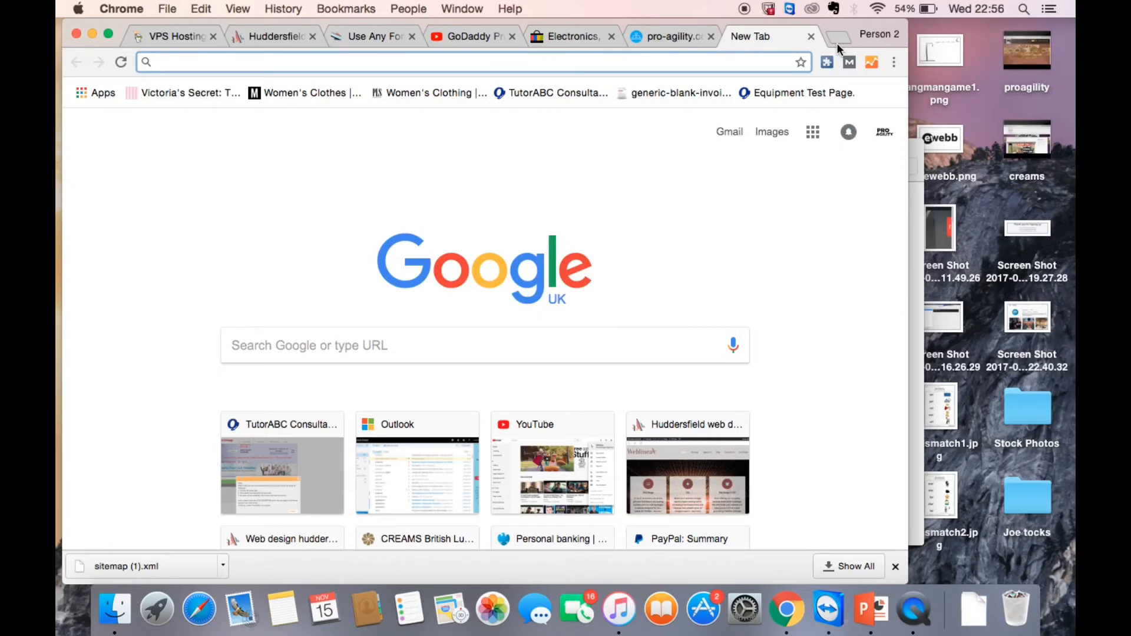
Step: Search for 'go daddy' and open the GoDaddy UK website
left_click(469, 61)
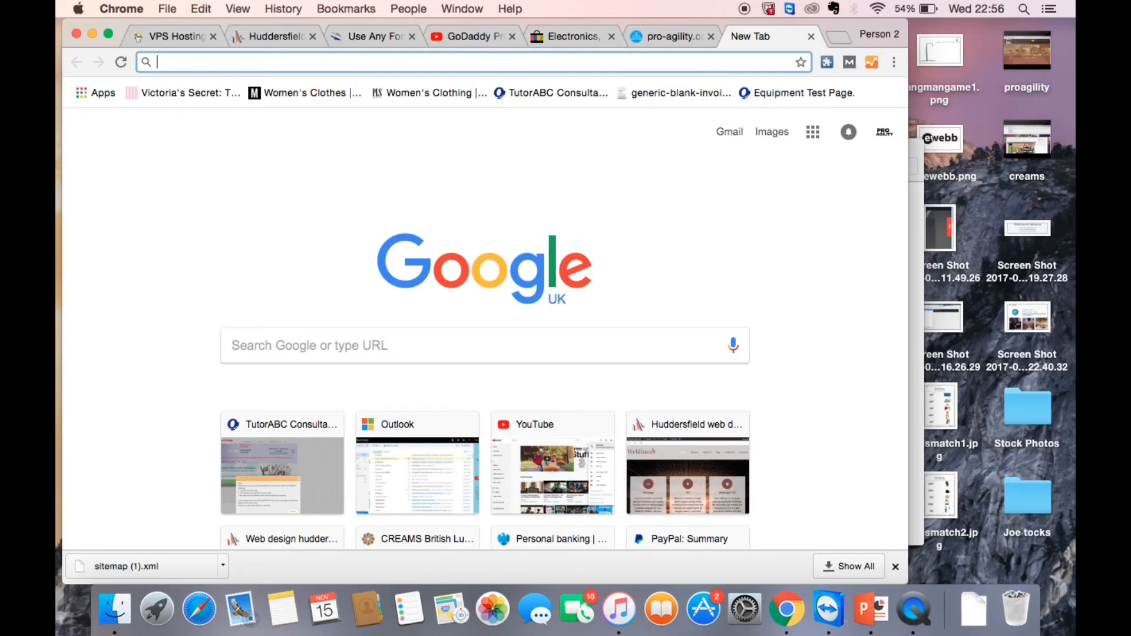
type("go daddy")
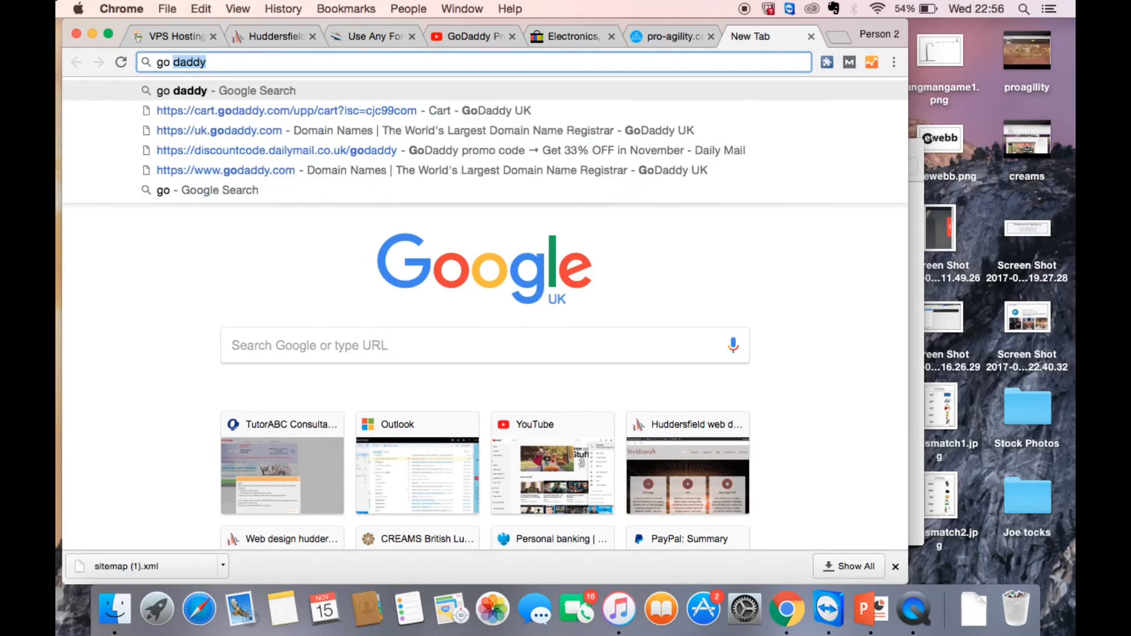
key("Return")
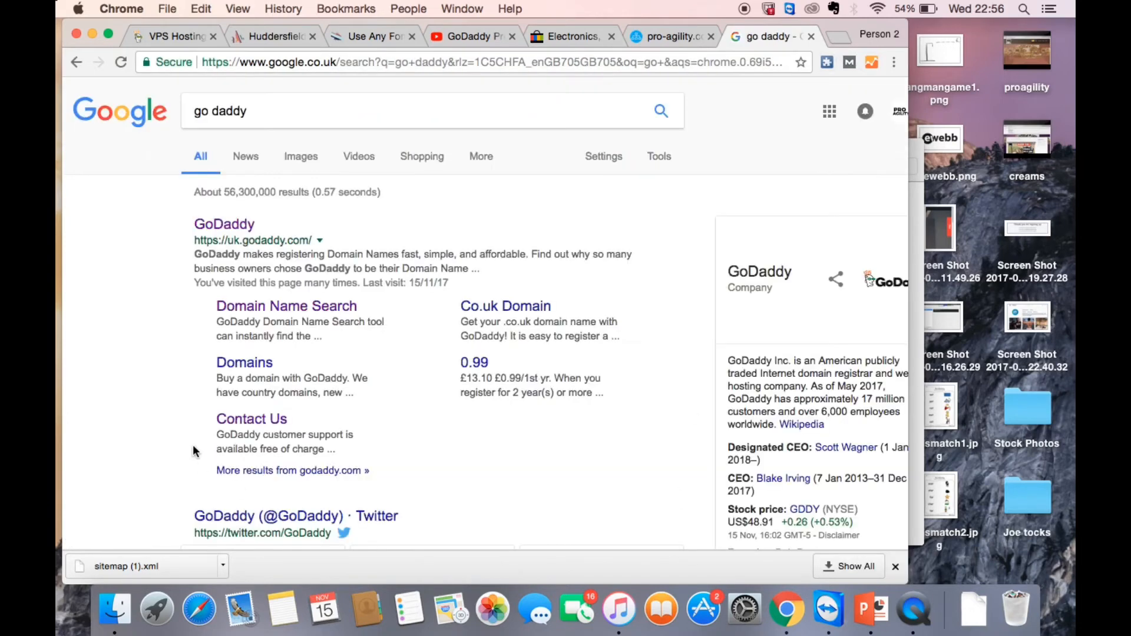
left_click(223, 224)
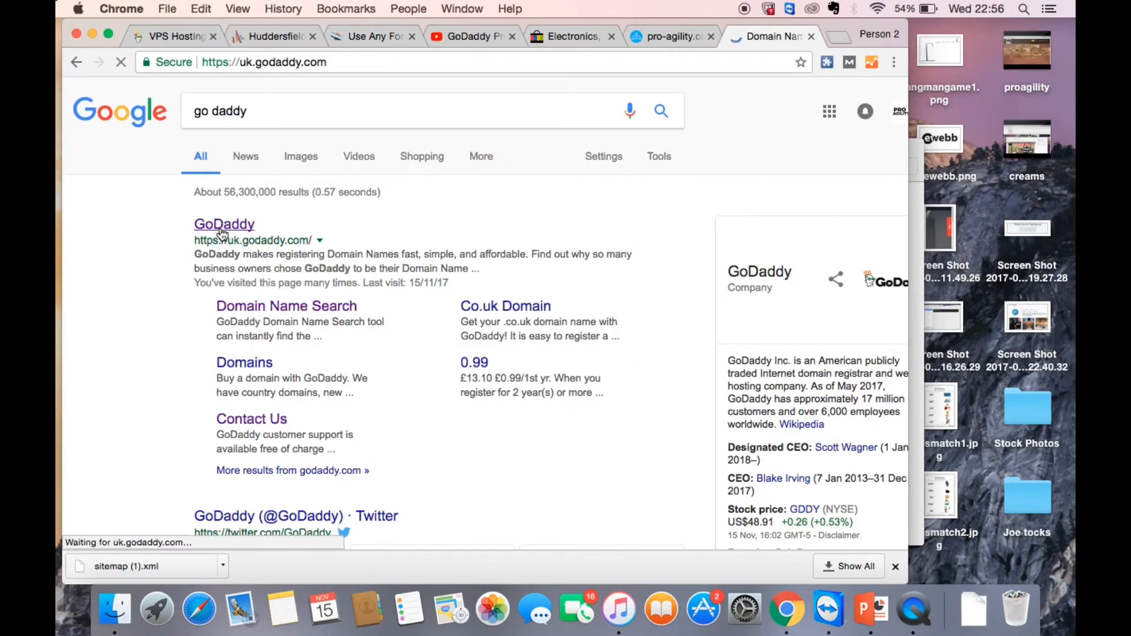
left_click(224, 224)
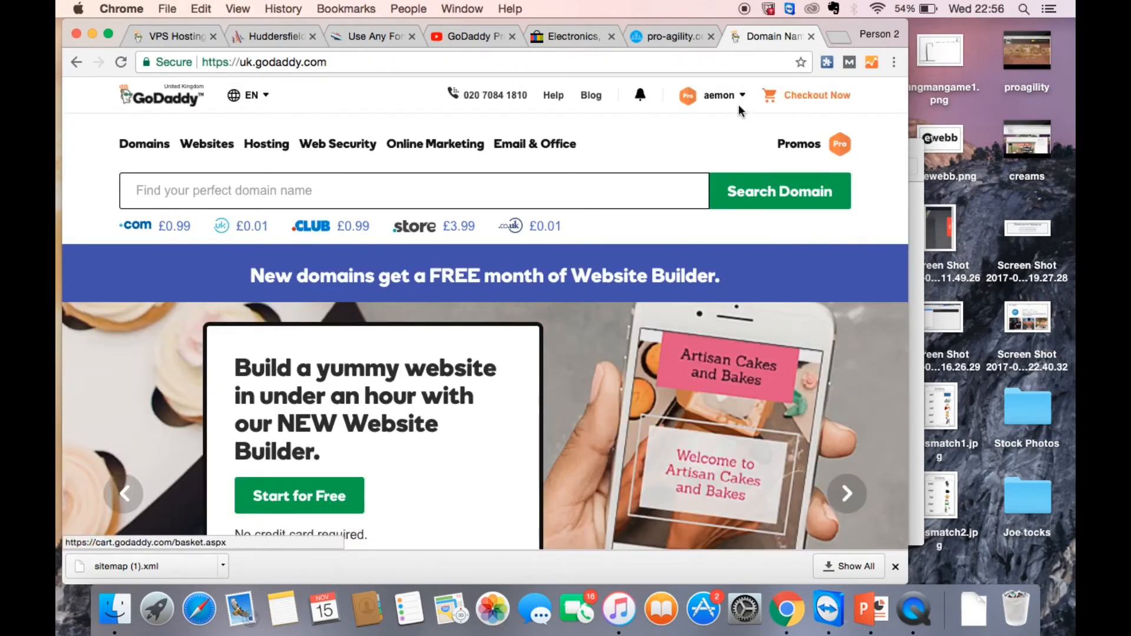
Step: Go to My Products, manage web hosting, and launch cPanel for weblinea.com
left_click(719, 94)
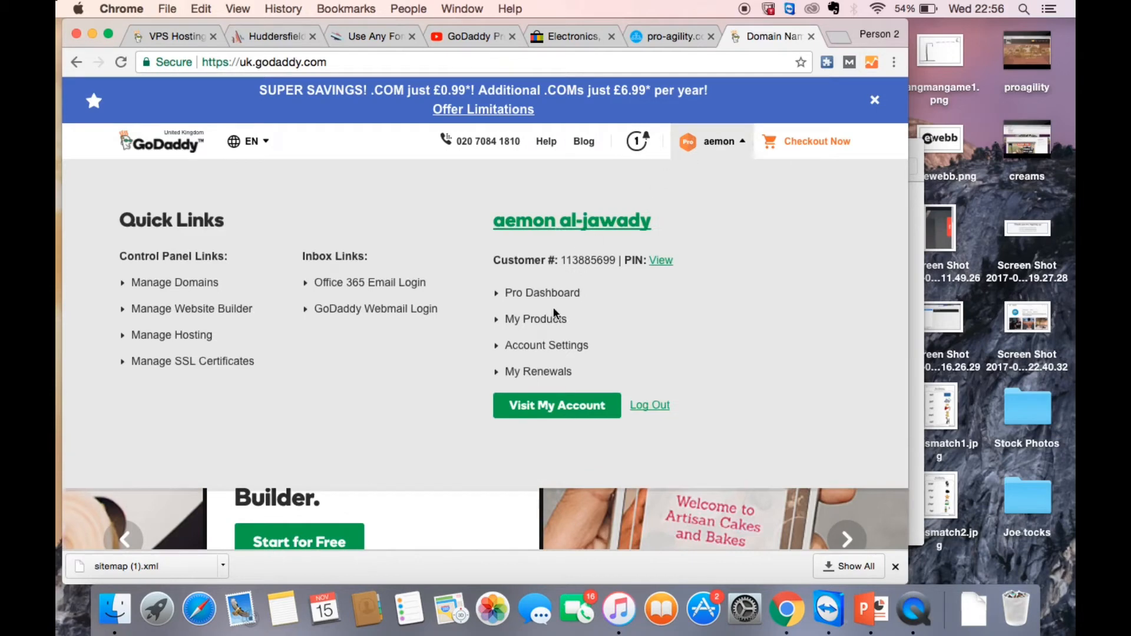
left_click(536, 319)
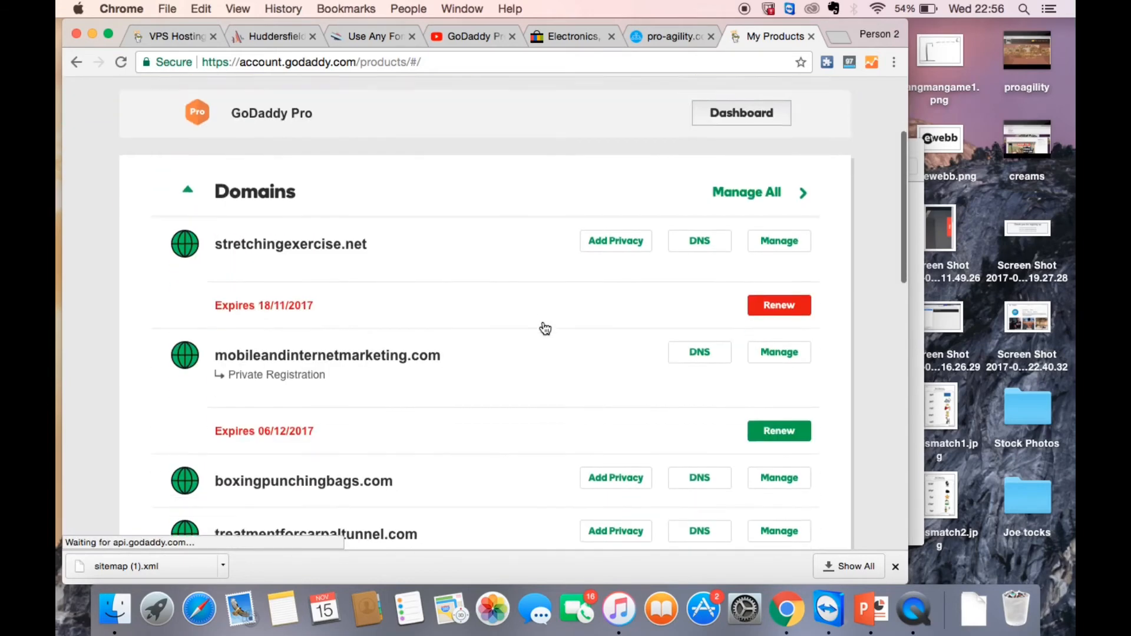
scroll("down", 3)
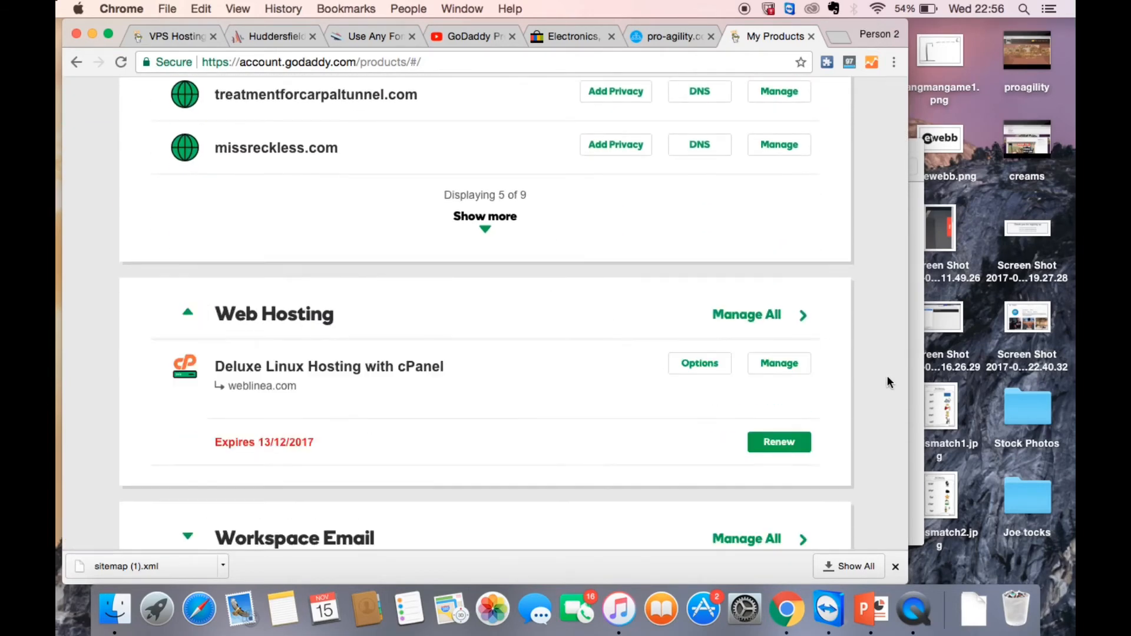
left_click(746, 314)
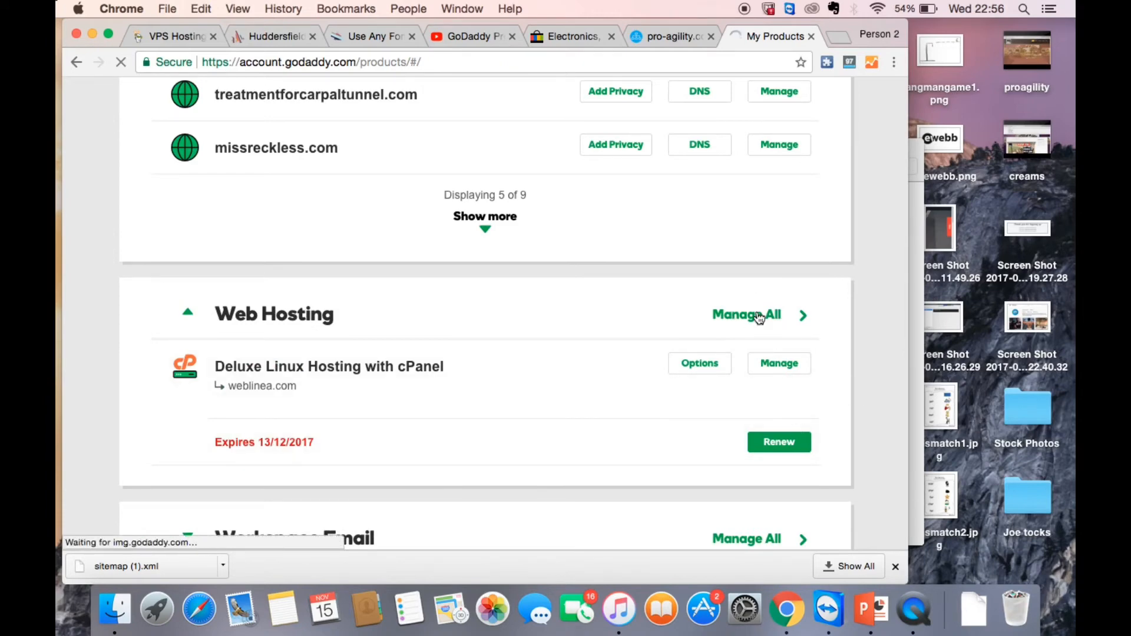
left_click(745, 315)
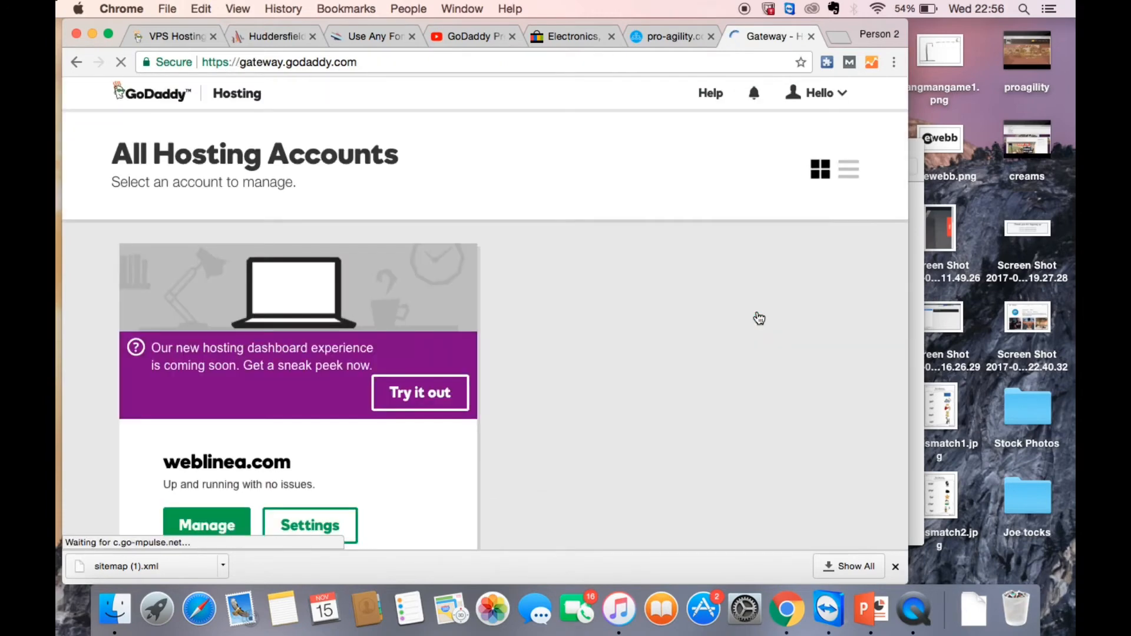
scroll("down", 3)
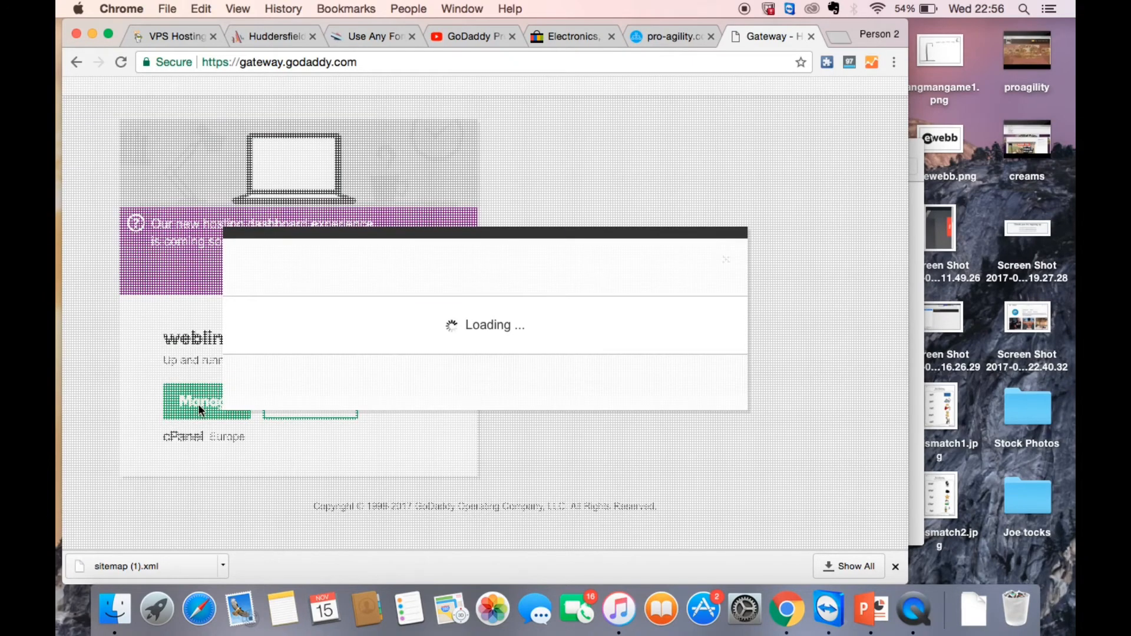
left_click(206, 401)
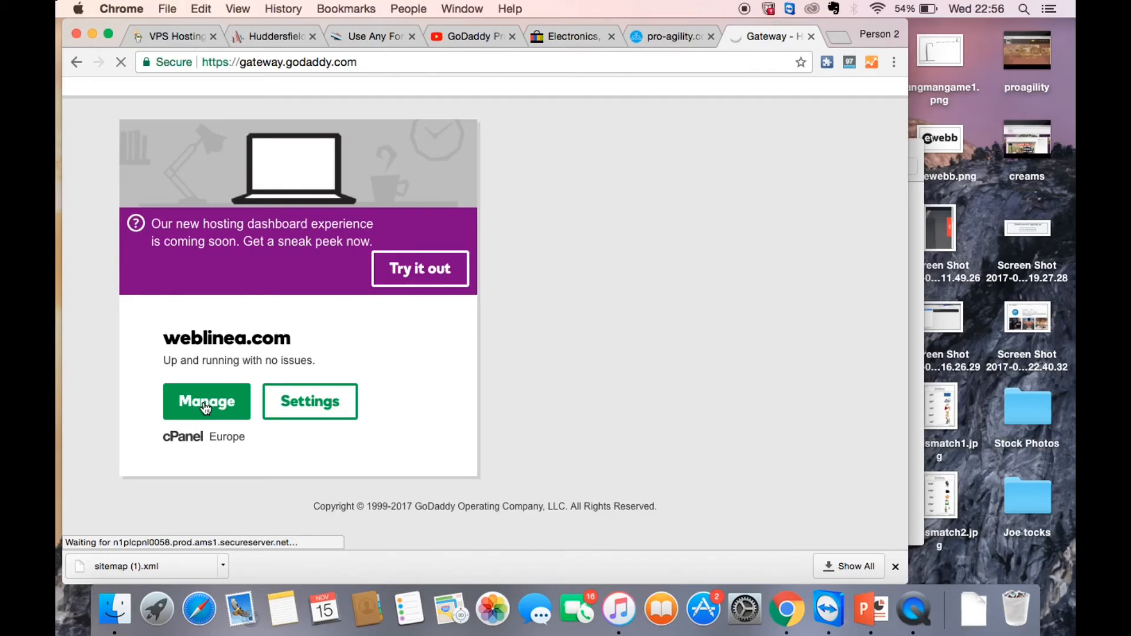
Step: Open File Manager on the pro-agility.com document root
left_click(206, 401)
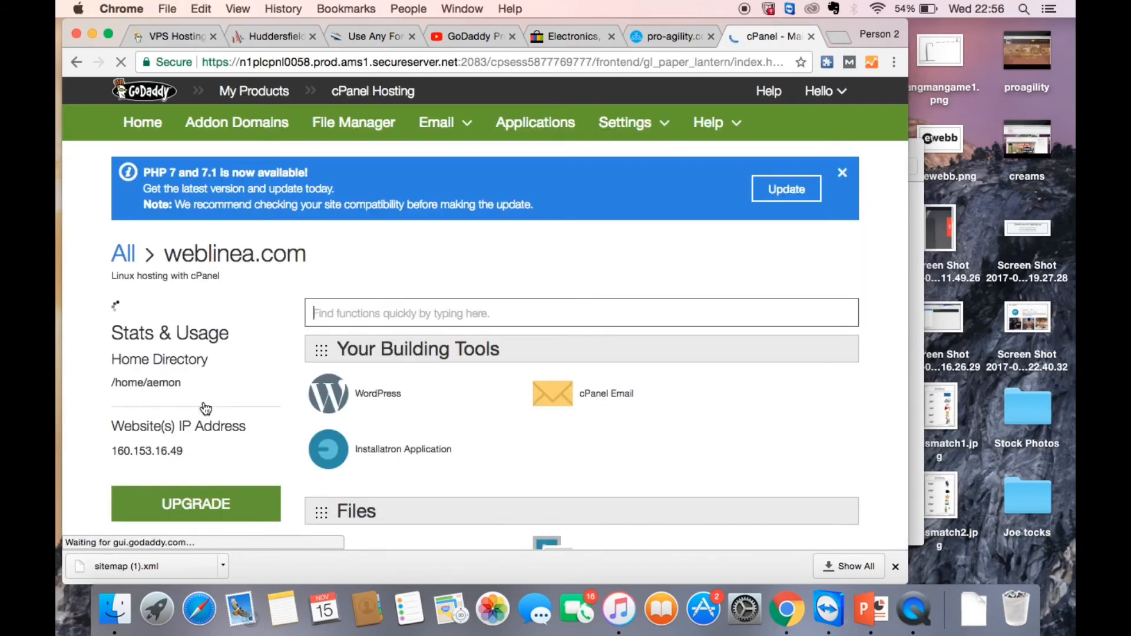
scroll("down", 3)
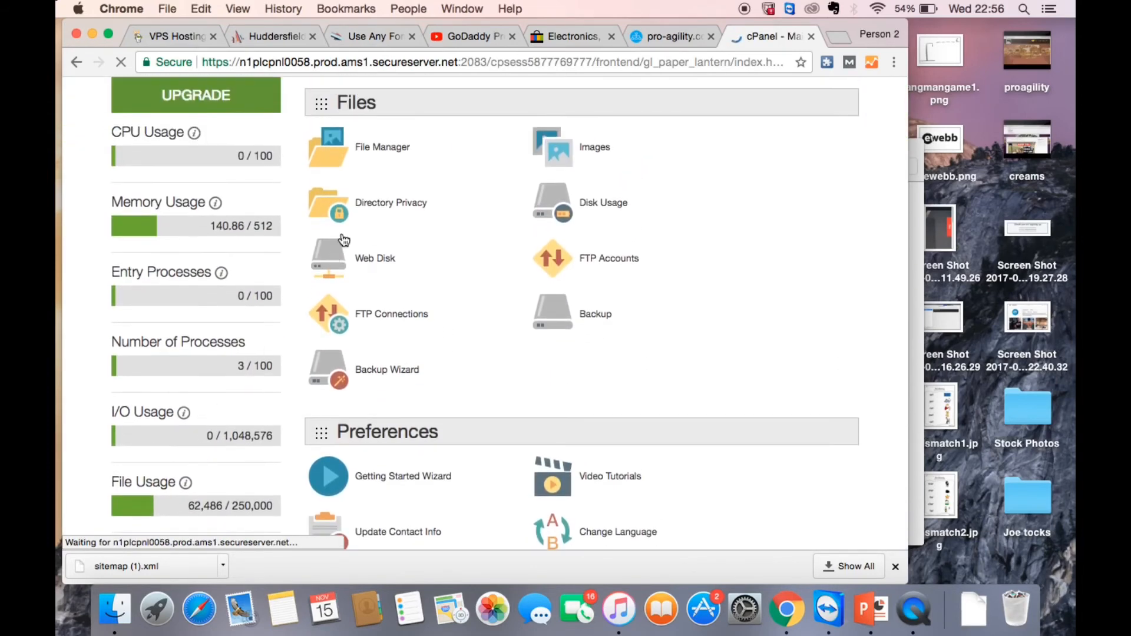
left_click(382, 147)
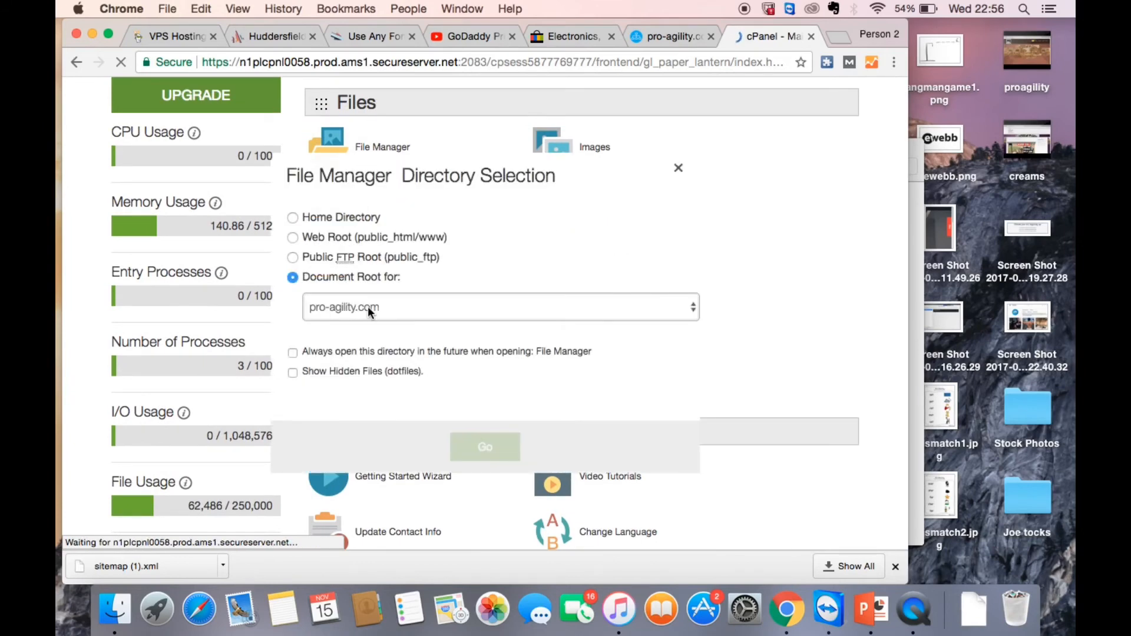
left_click(485, 446)
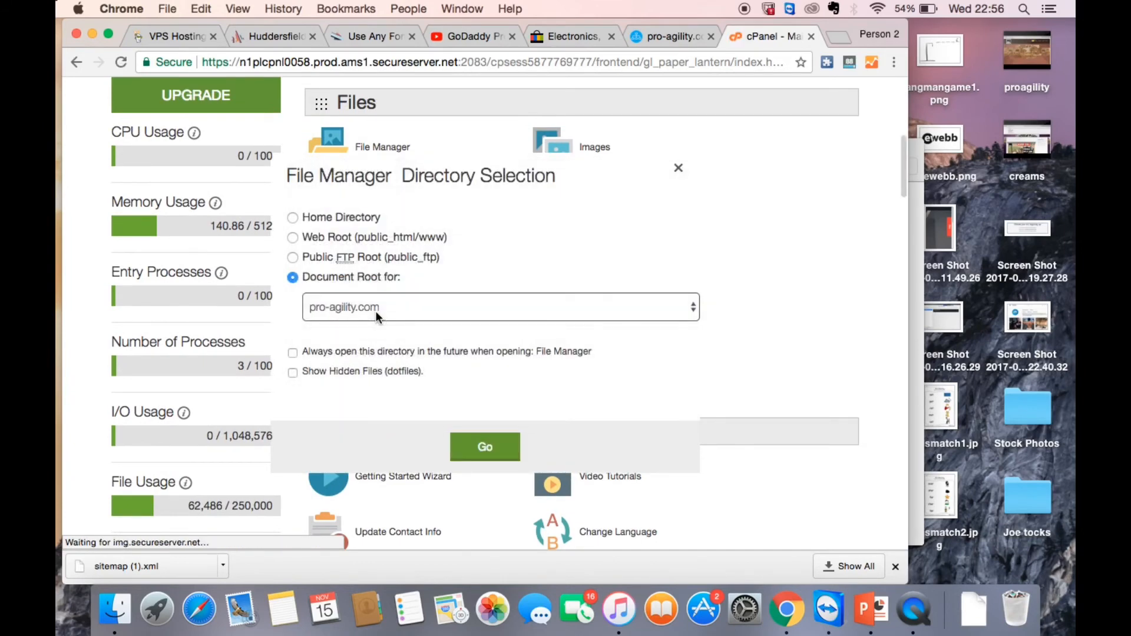
left_click(485, 447)
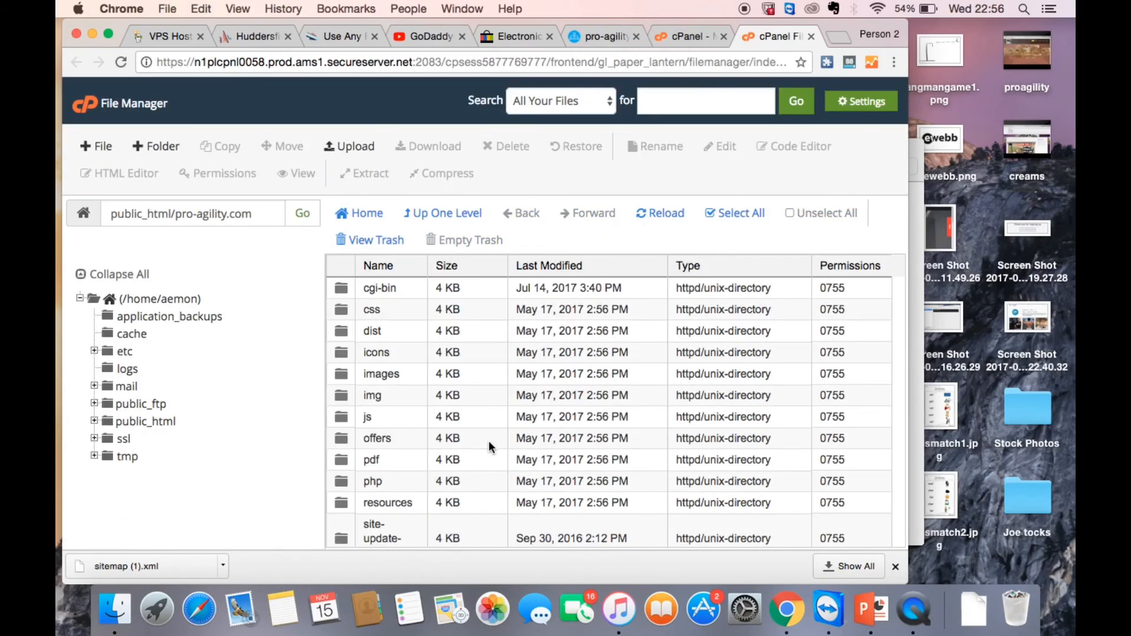
Step: Bring up the File Upload page for the public_html/pro-agility.com folder
scroll("down", 3)
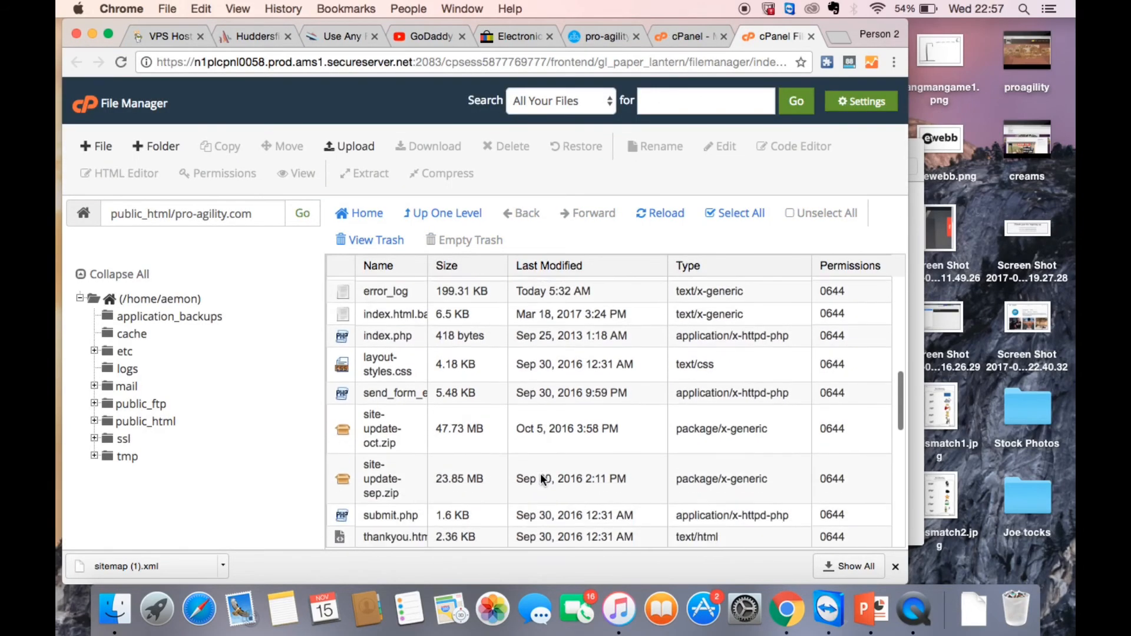
scroll("up", 3)
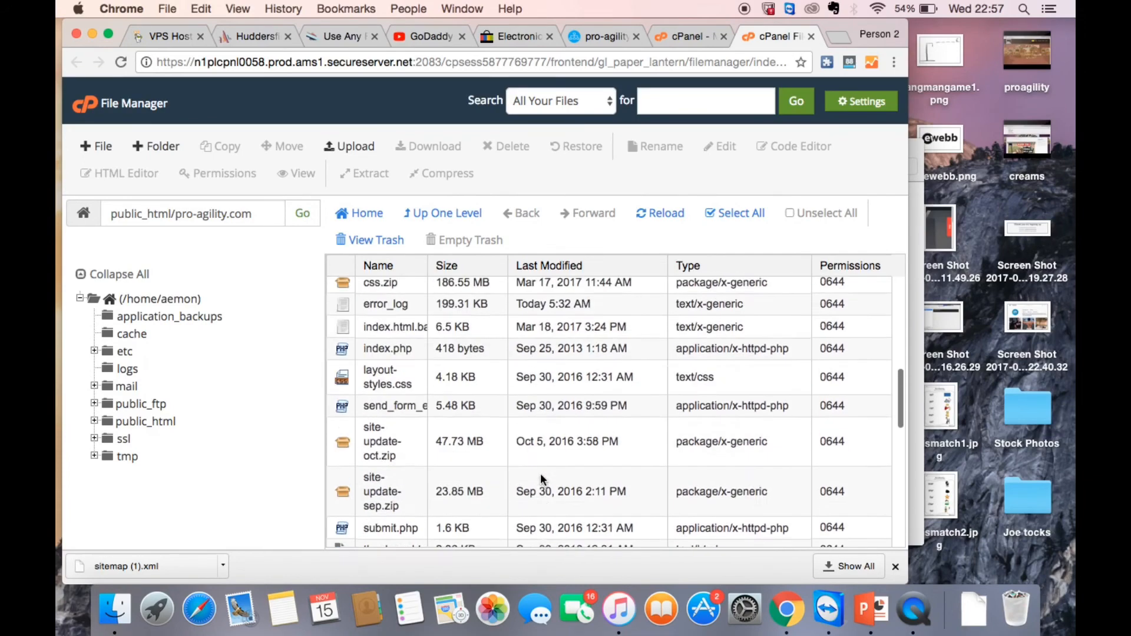
left_click(442, 212)
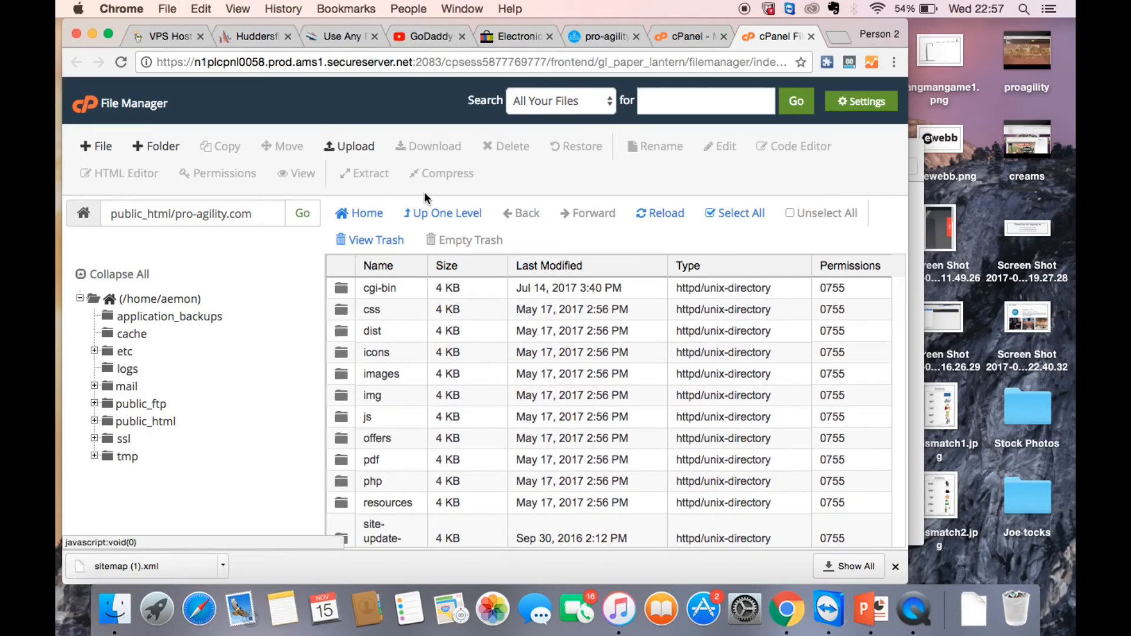
mouse_move(366, 213)
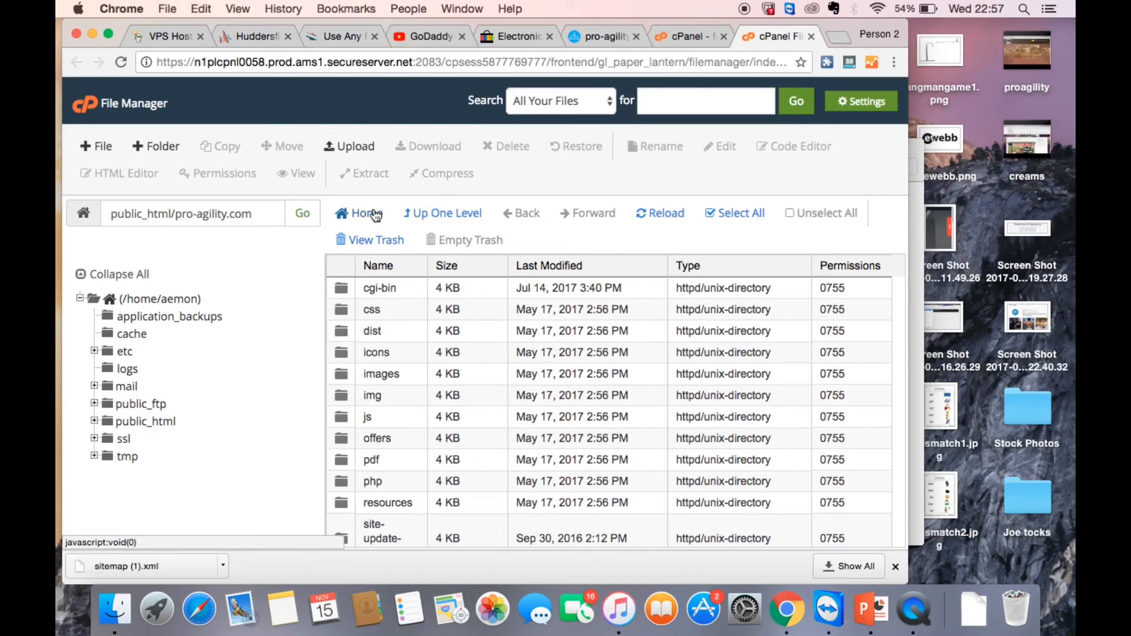
left_click(354, 145)
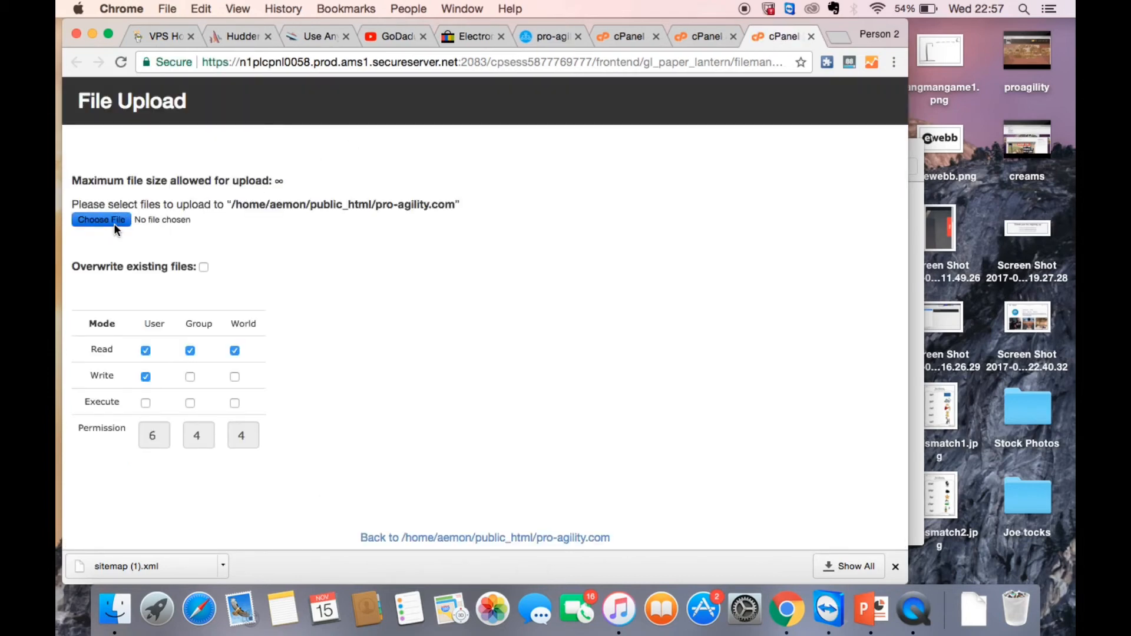
Step: Upload sitemap (1).xml from Downloads and return to the folder's file listing
left_click(101, 220)
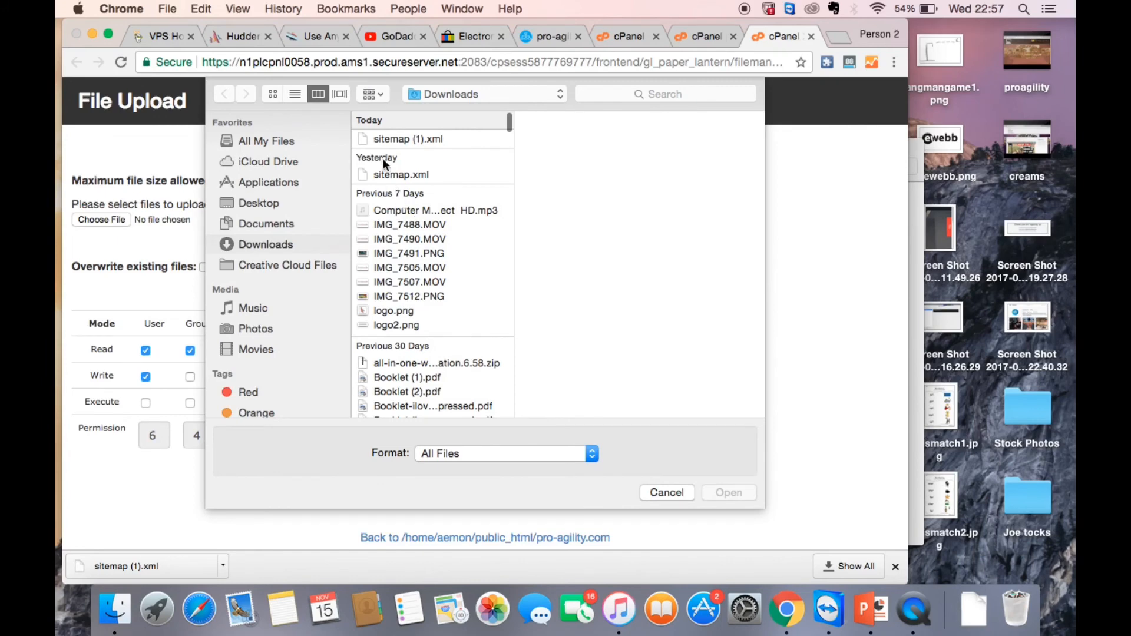
left_click(407, 139)
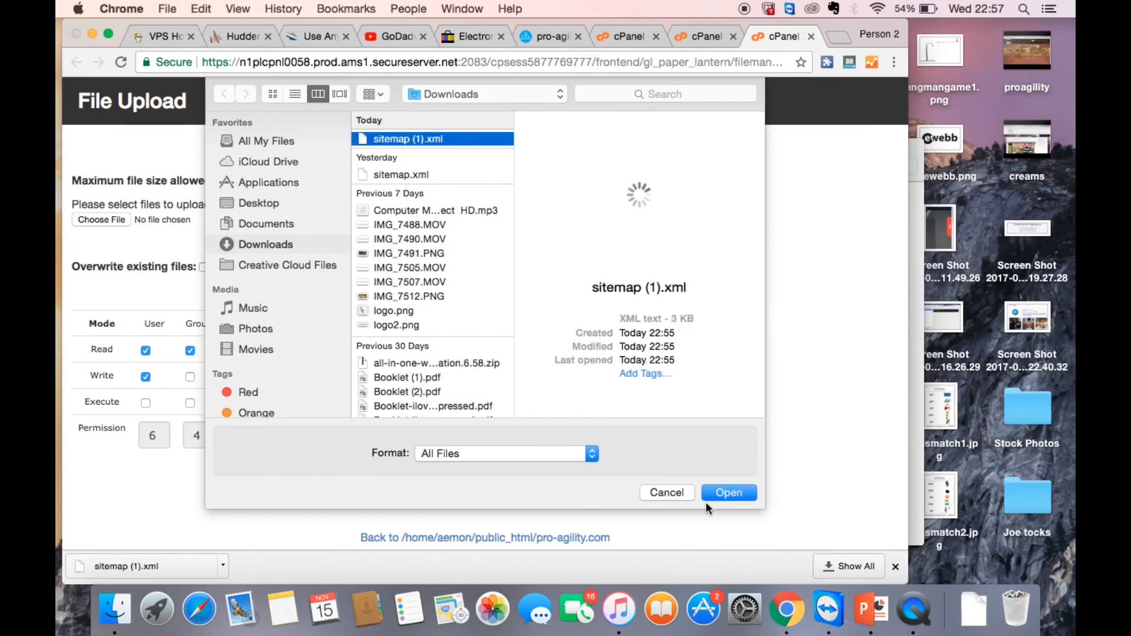
left_click(728, 492)
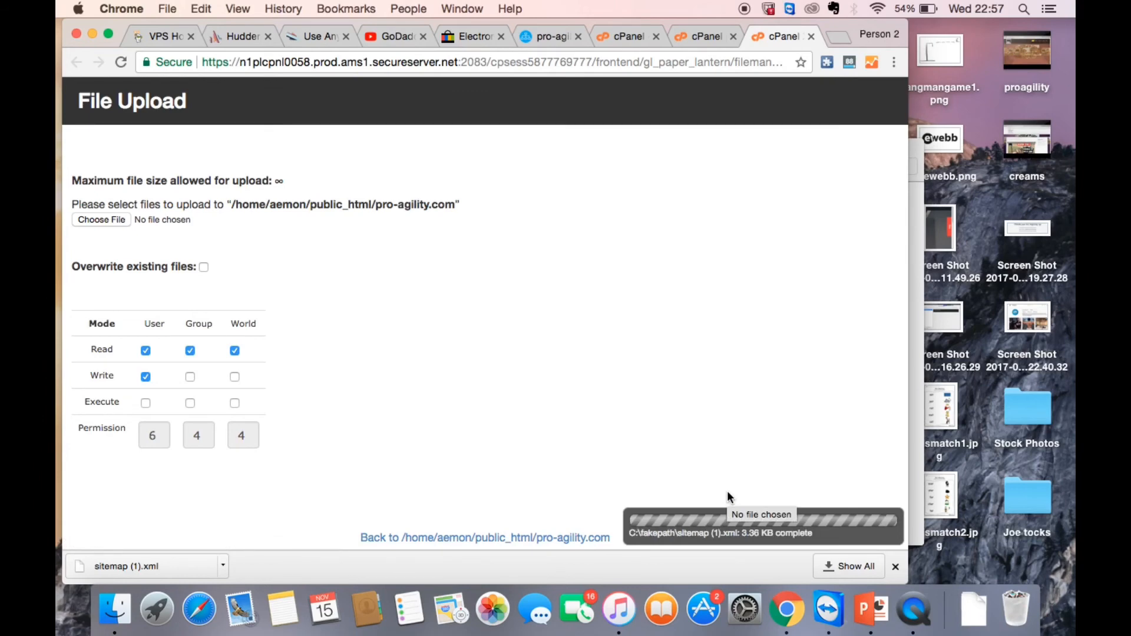
left_click(485, 537)
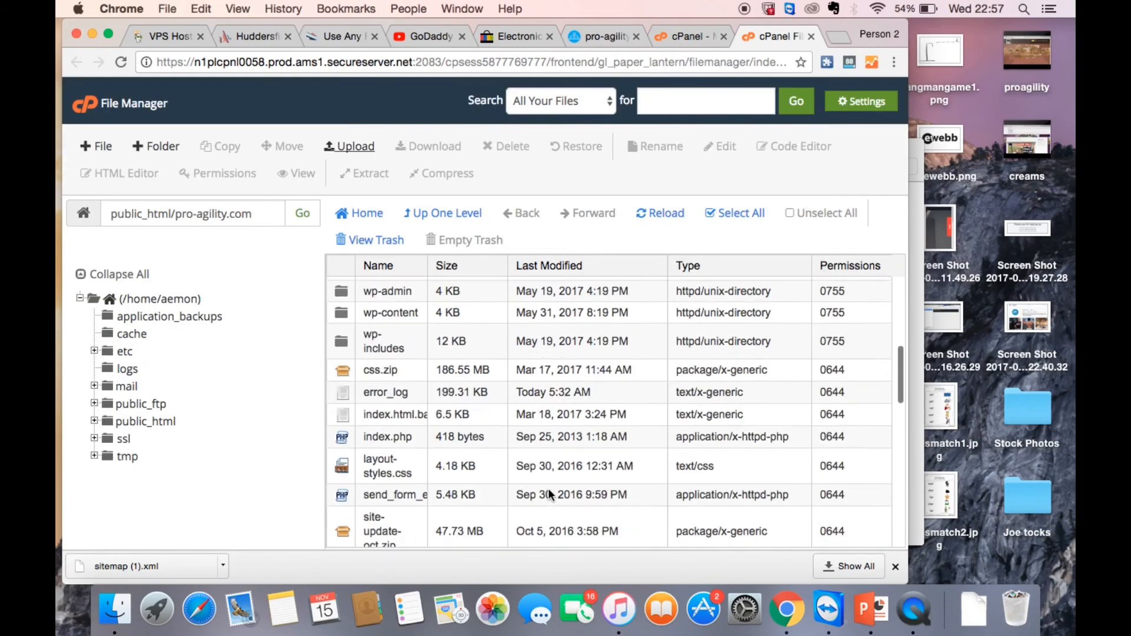
scroll("down", 3)
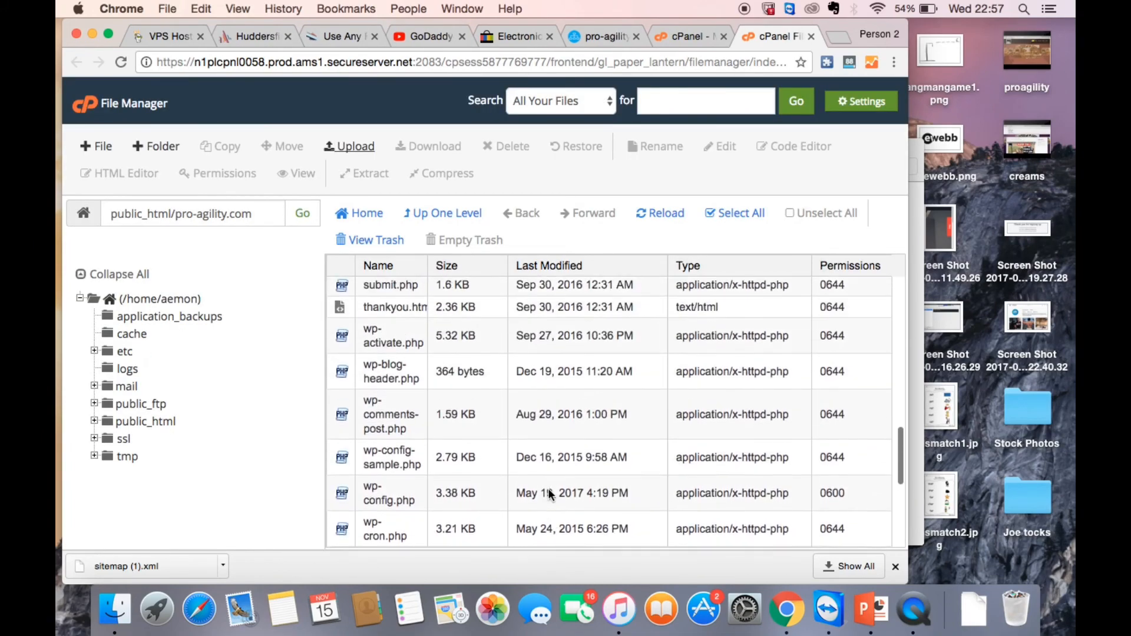
scroll("up", 3)
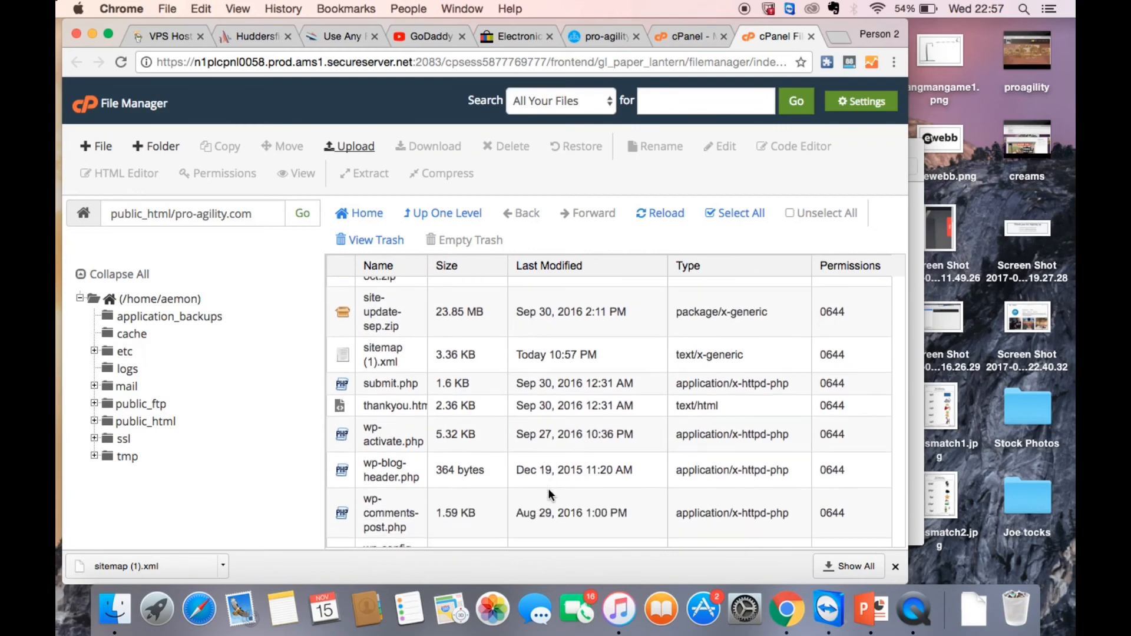
Step: Rename sitemap (1).xml to sitemap.xml, then close the File Manager and cPanel tabs
left_click(382, 354)
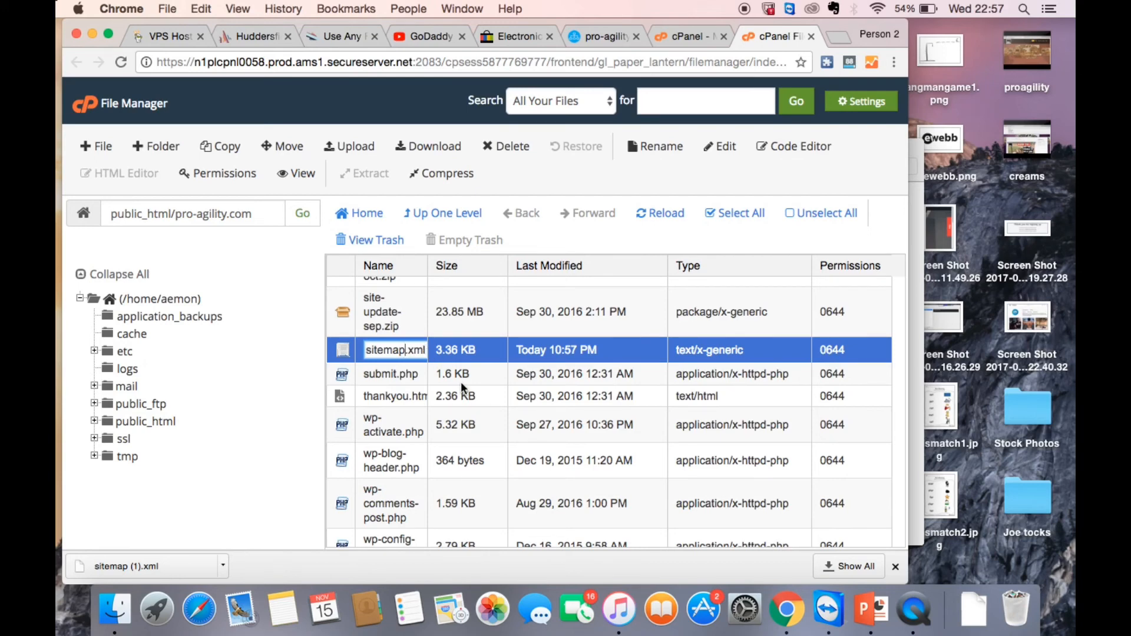
left_click(390, 383)
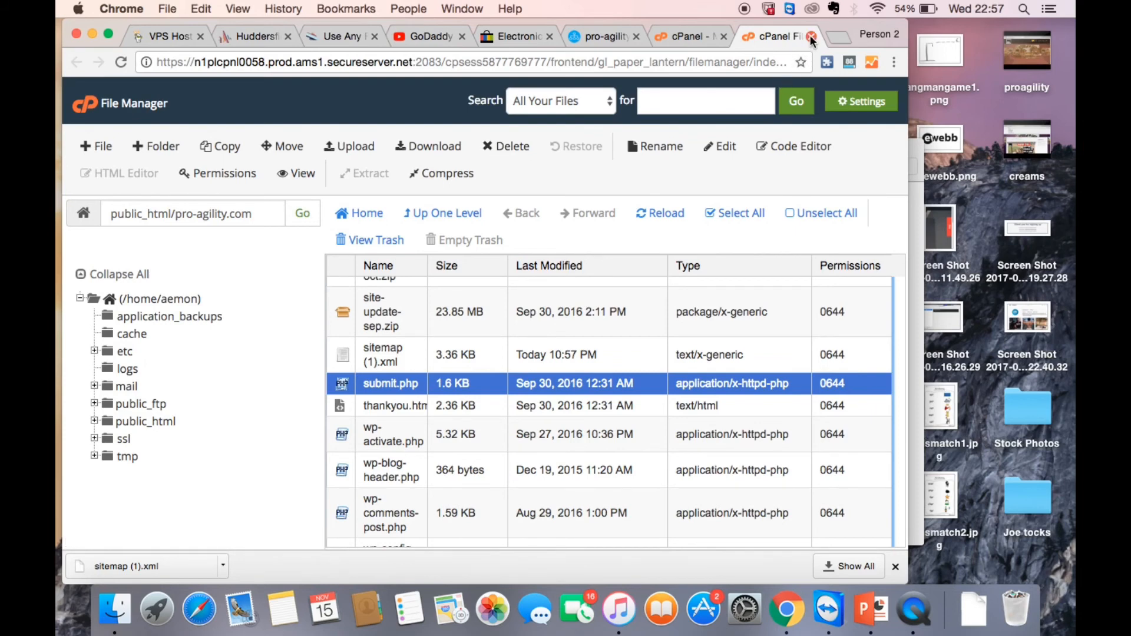
left_click(813, 36)
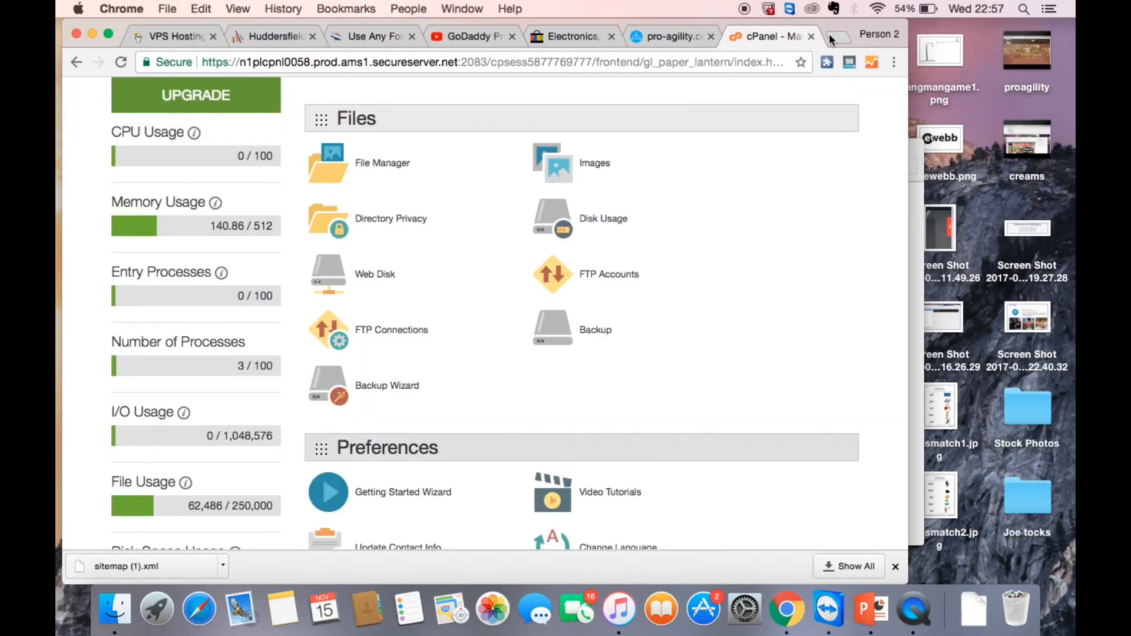
left_click(811, 36)
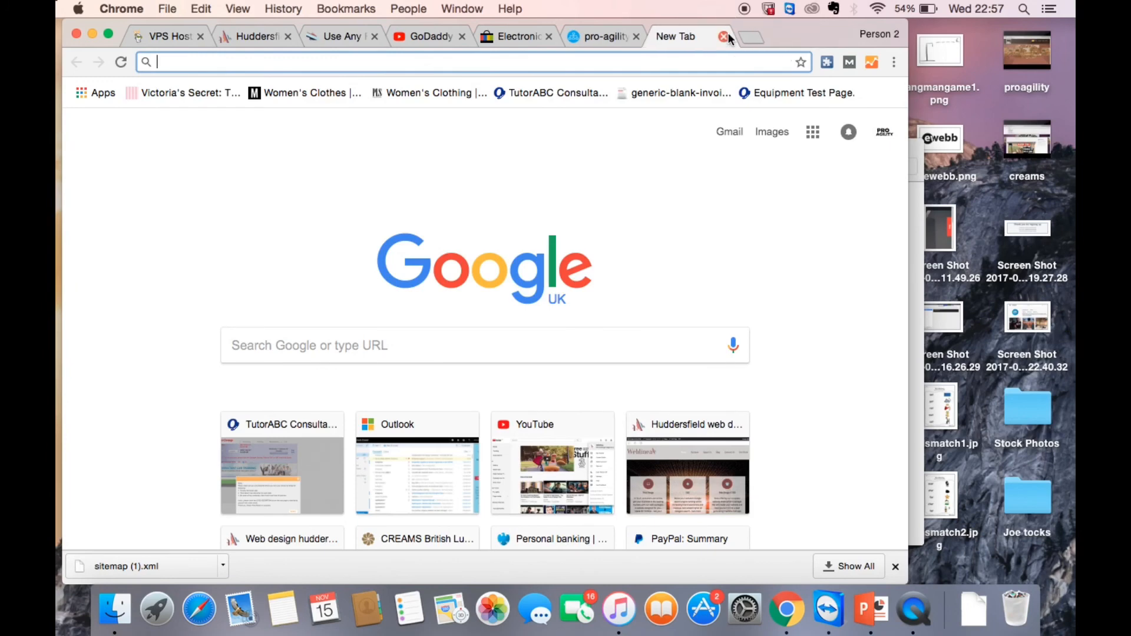
left_click(723, 36)
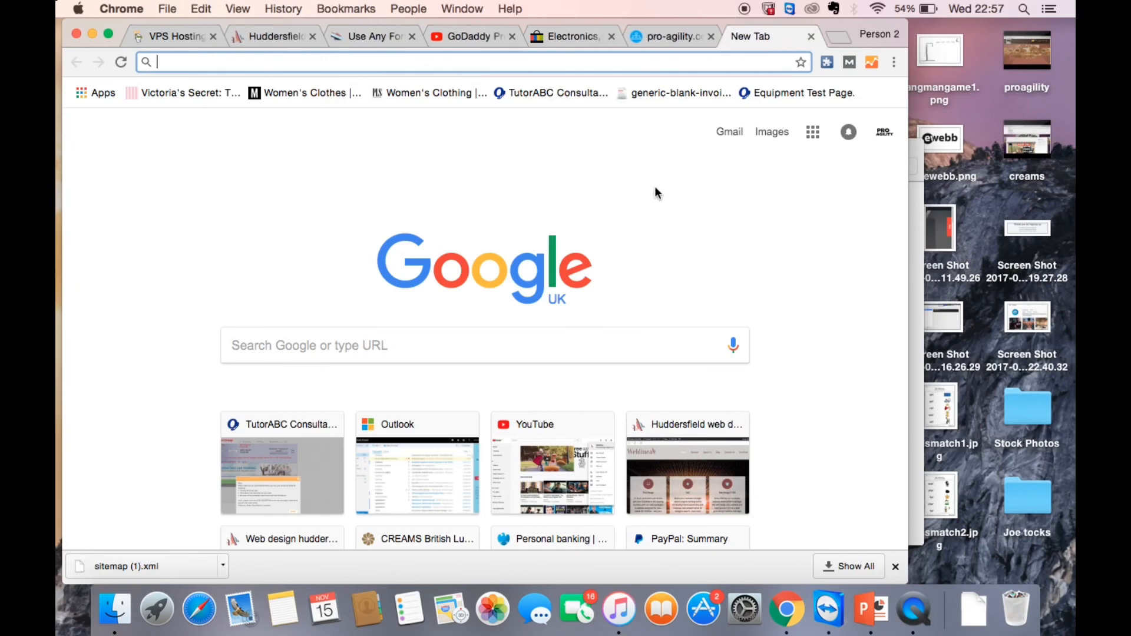